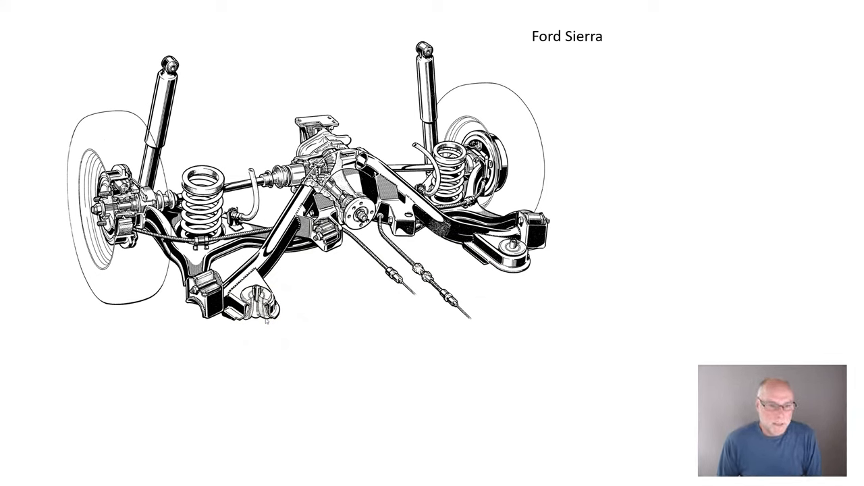
click(317, 233)
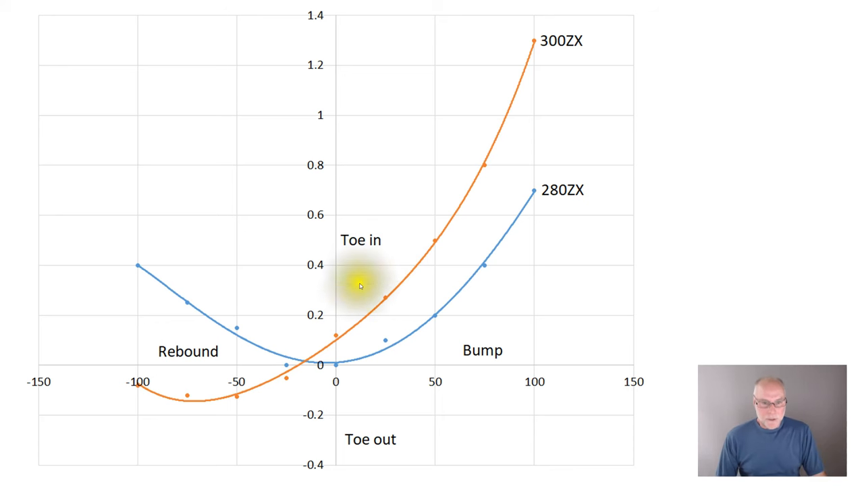
mouse_move(329, 196)
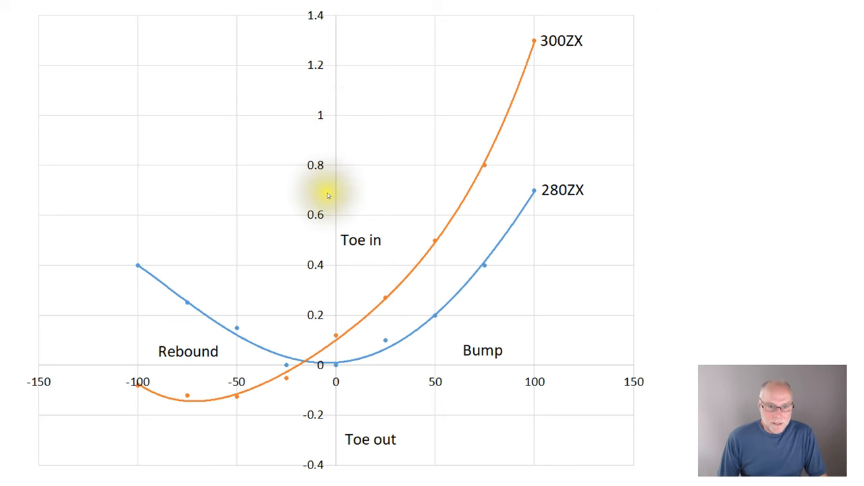
mouse_move(318, 301)
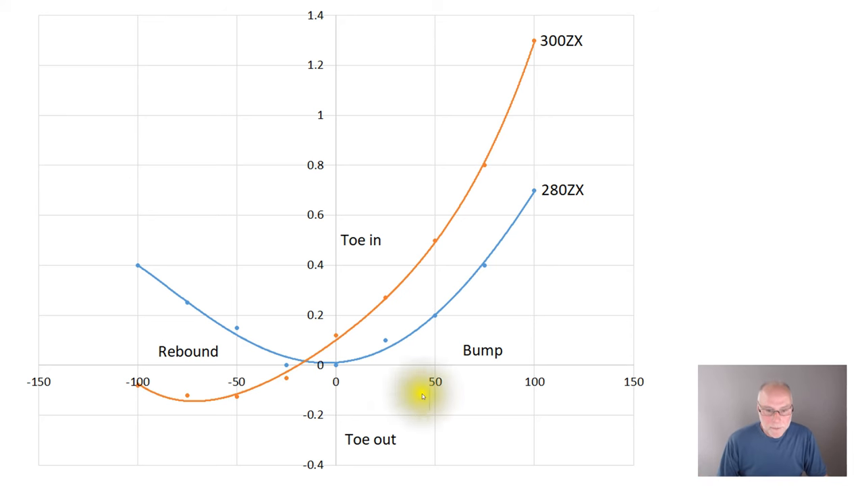
mouse_move(469, 224)
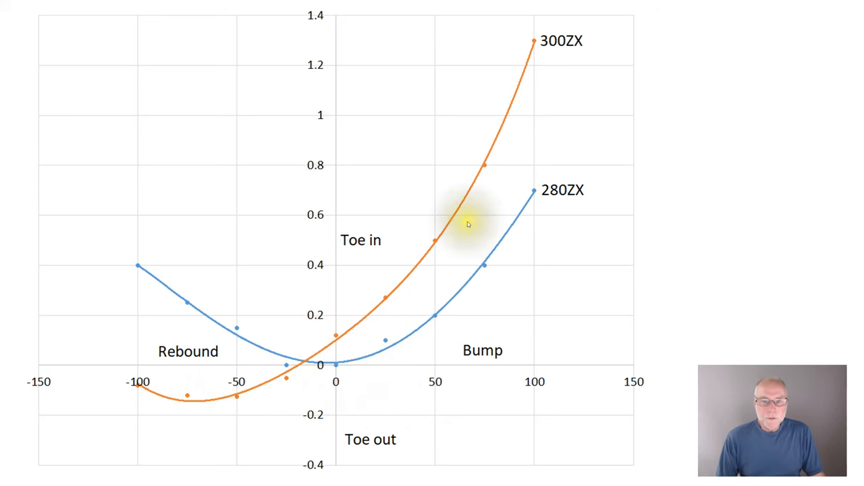